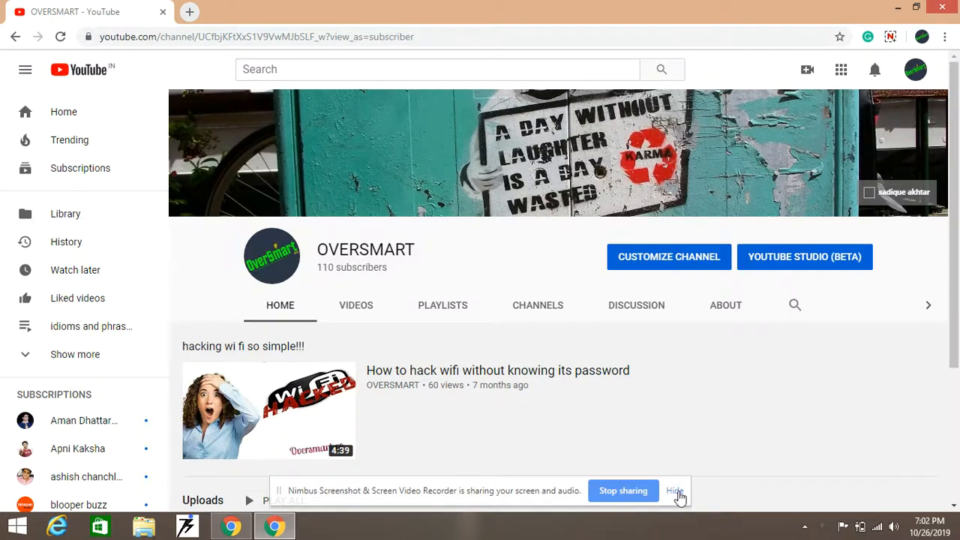
# - Leave the YouTube channel page and return to the Windows desktop
pyautogui.click(676, 491)
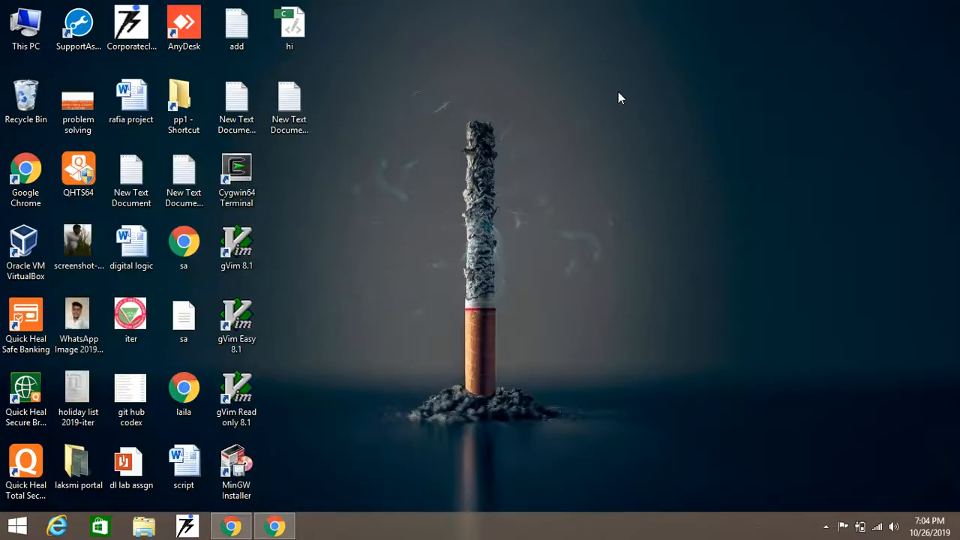
pyautogui.moveTo(237, 177)
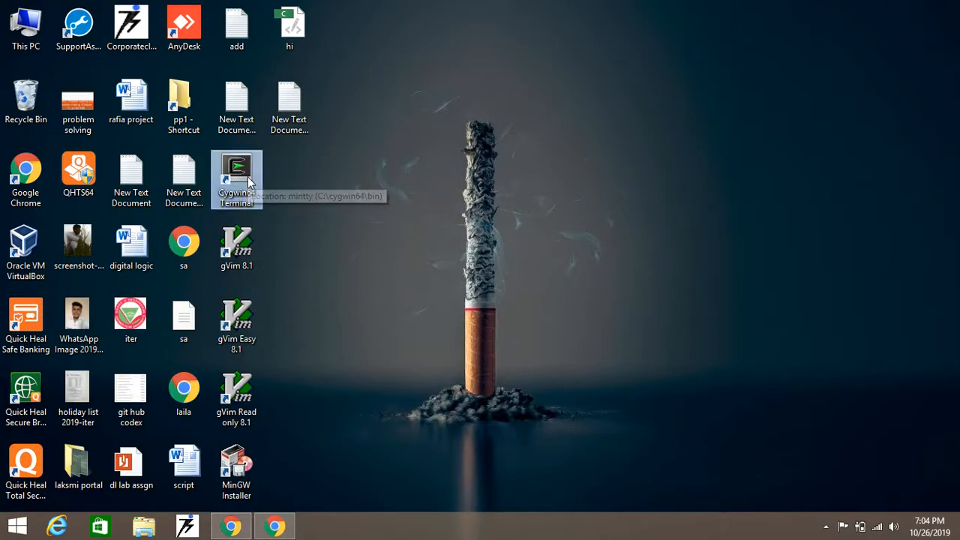
pyautogui.moveTo(258, 208)
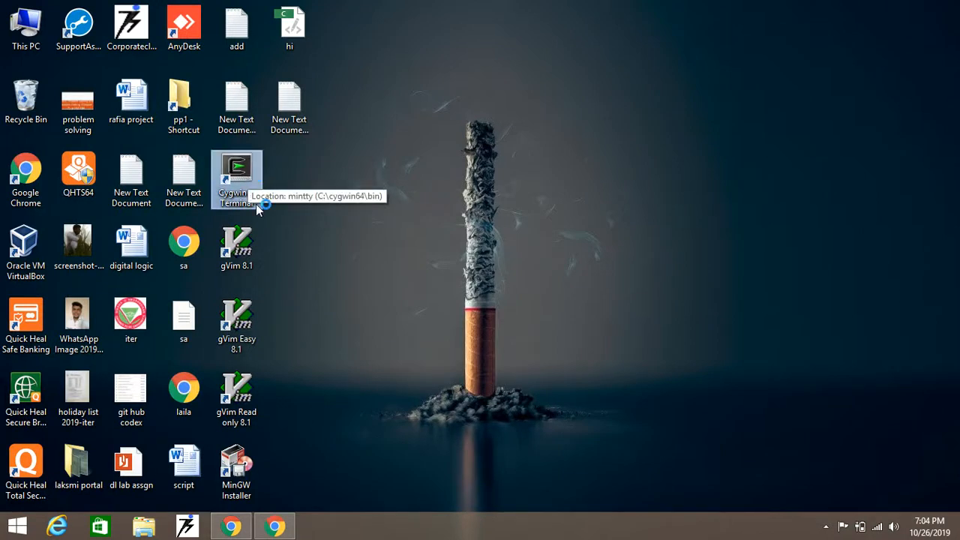
# - Launch the Cygwin64 Terminal from its desktop shortcut
pyautogui.doubleClick(237, 173)
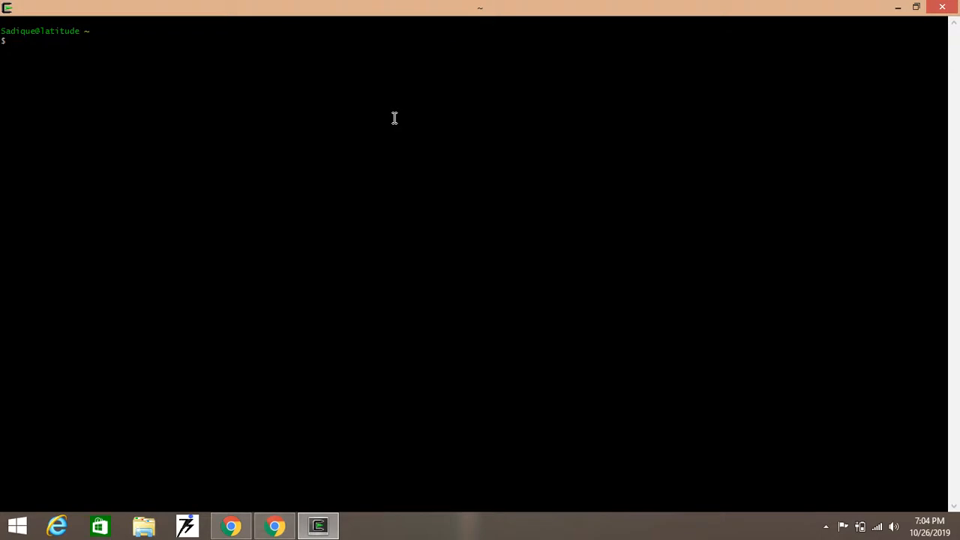
# - Change into the youtube directory and briefly edit prog.c in vi
pyautogui.write('cd')
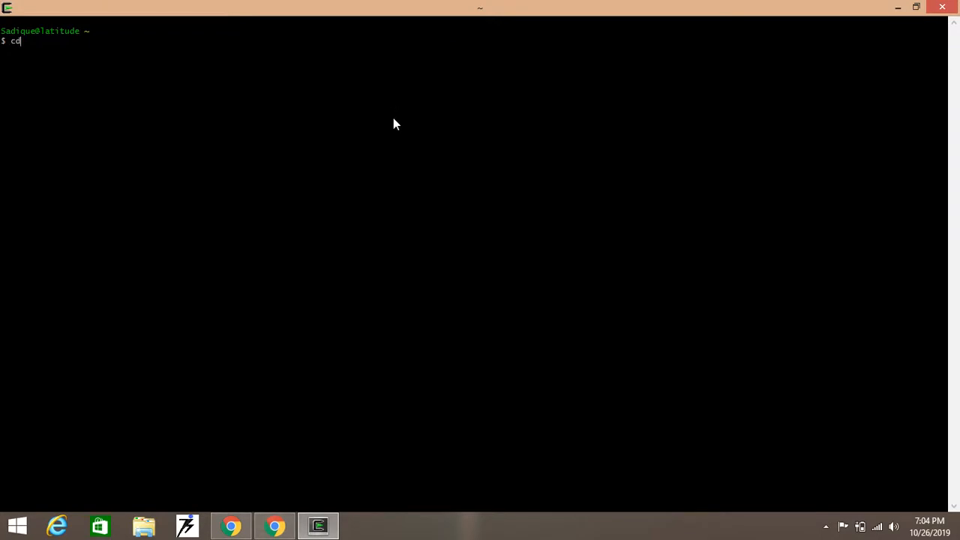
pyautogui.write('yo')
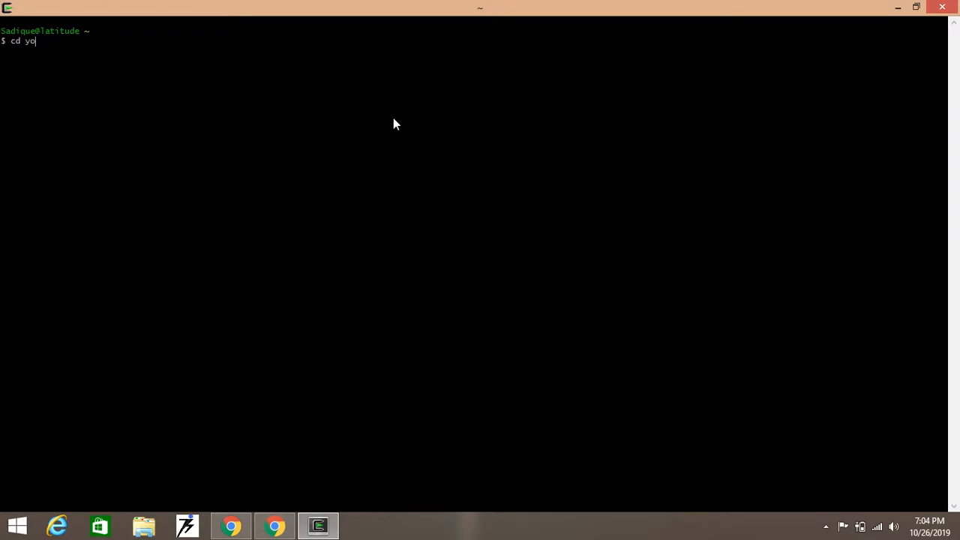
pyautogui.write('utube')
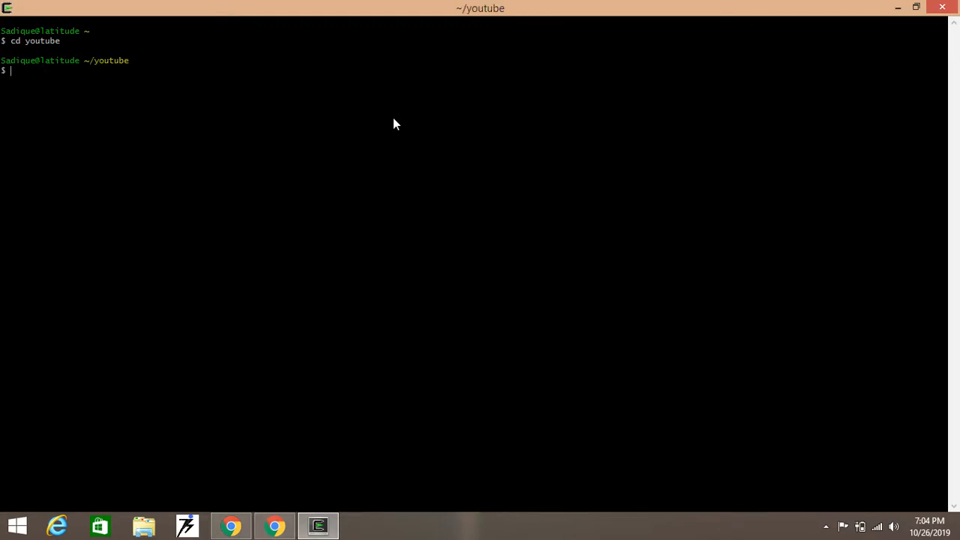
pyautogui.write('vi')
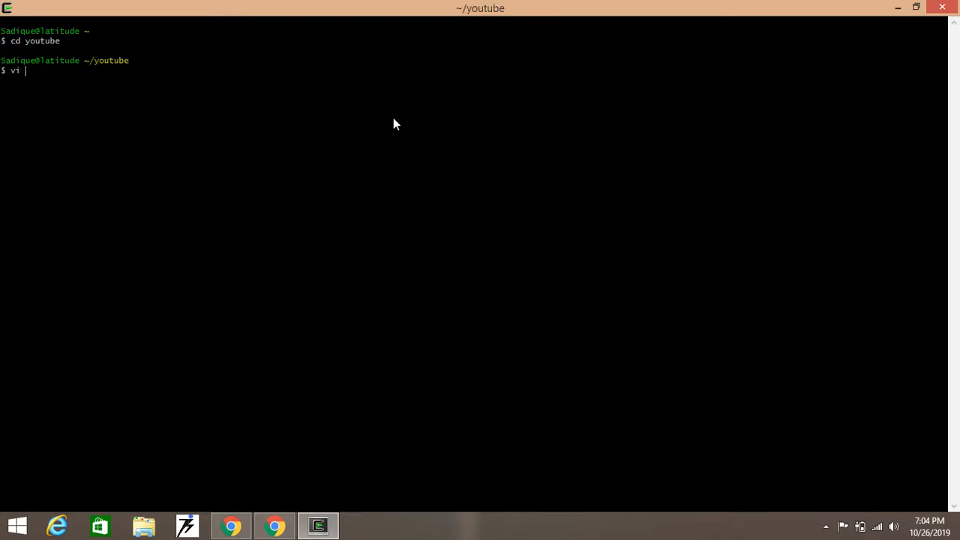
pyautogui.write('prog')
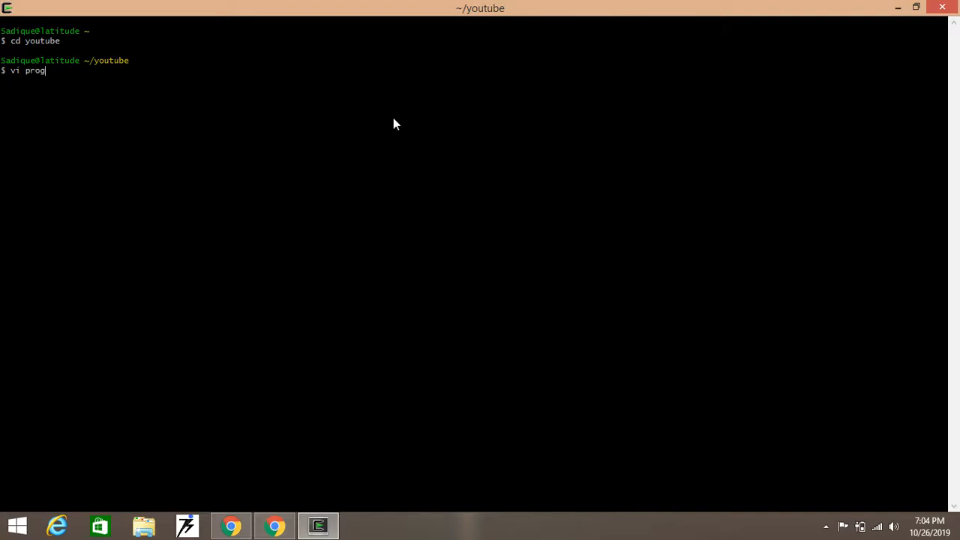
pyautogui.write('.c')
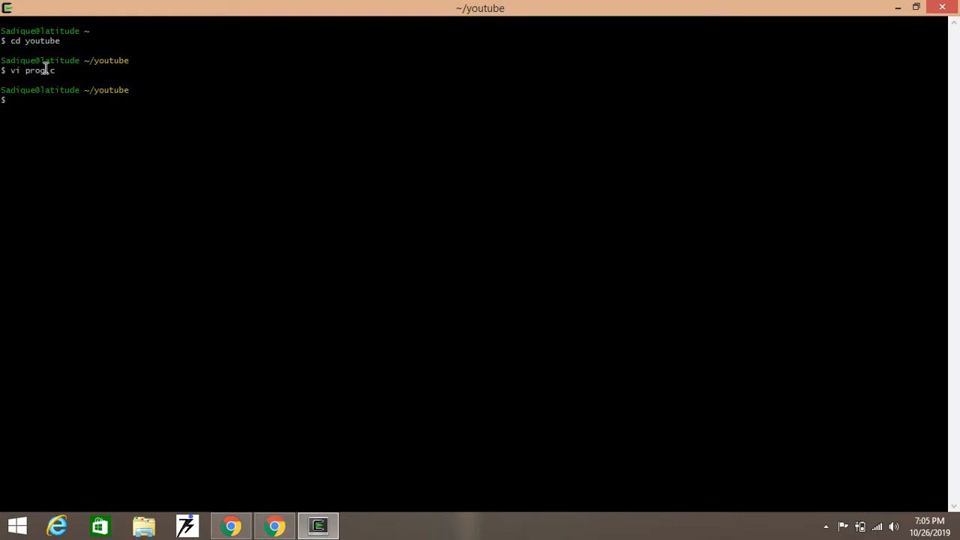
# - Reopen the prog source file in vi and switch to insert mode
pyautogui.write('vi prog.c')
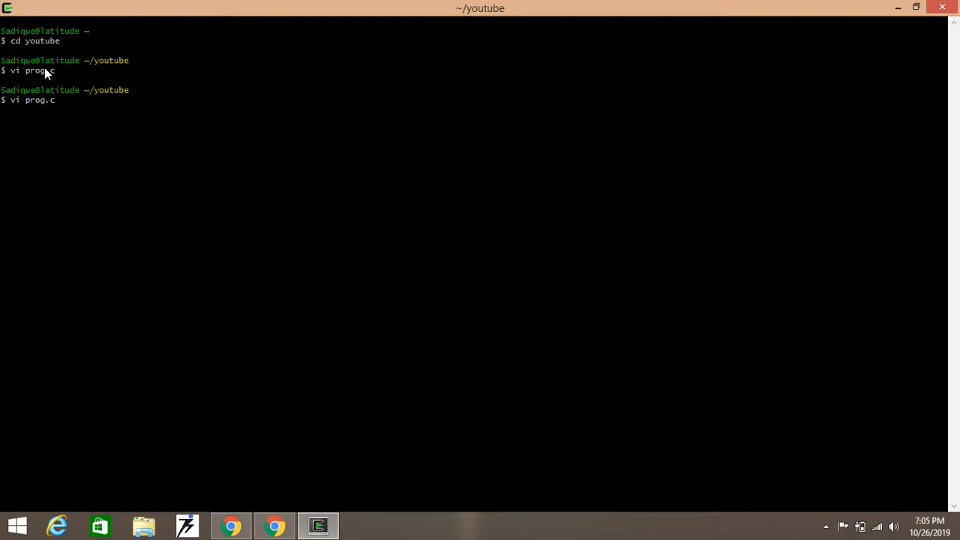
pyautogui.write('2')
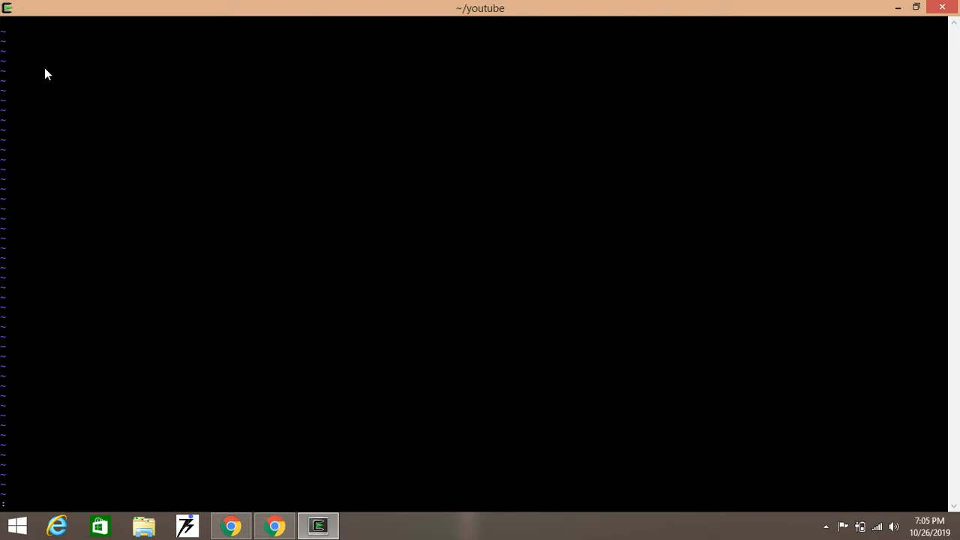
pyautogui.press('i')
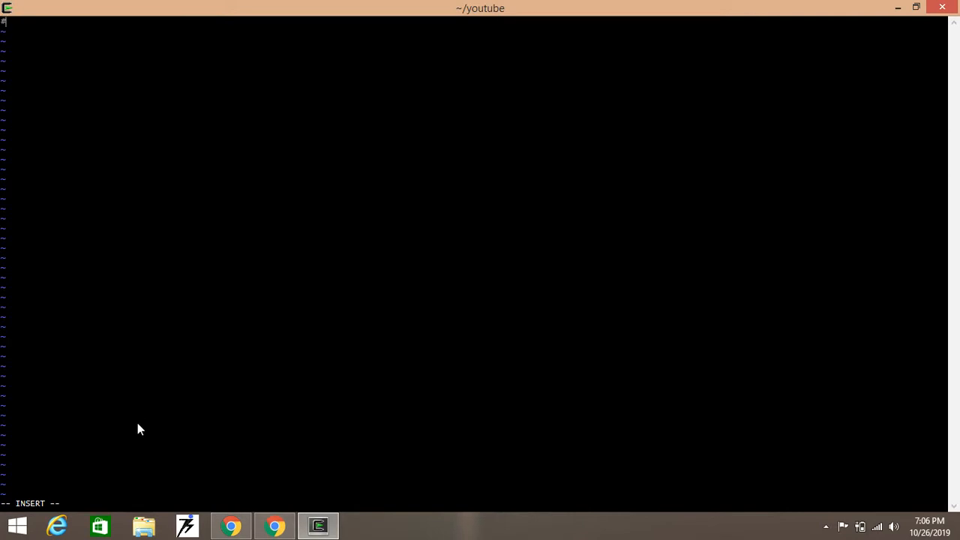
# - Write a stdio.h C program printing "hello youtube viewers\n" and leave insert mode
pyautogui.write('#include<std')
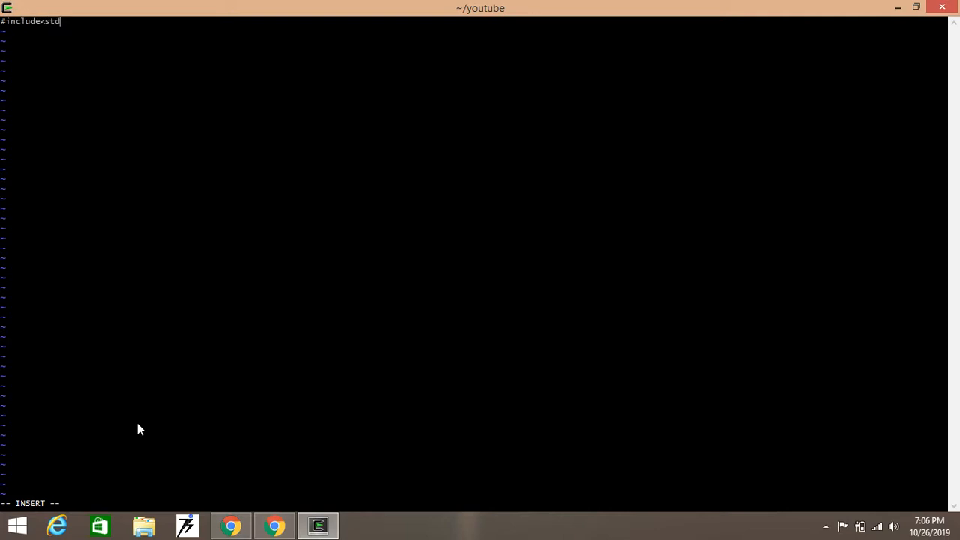
pyautogui.write('io.h>')
pyautogui.write('main')
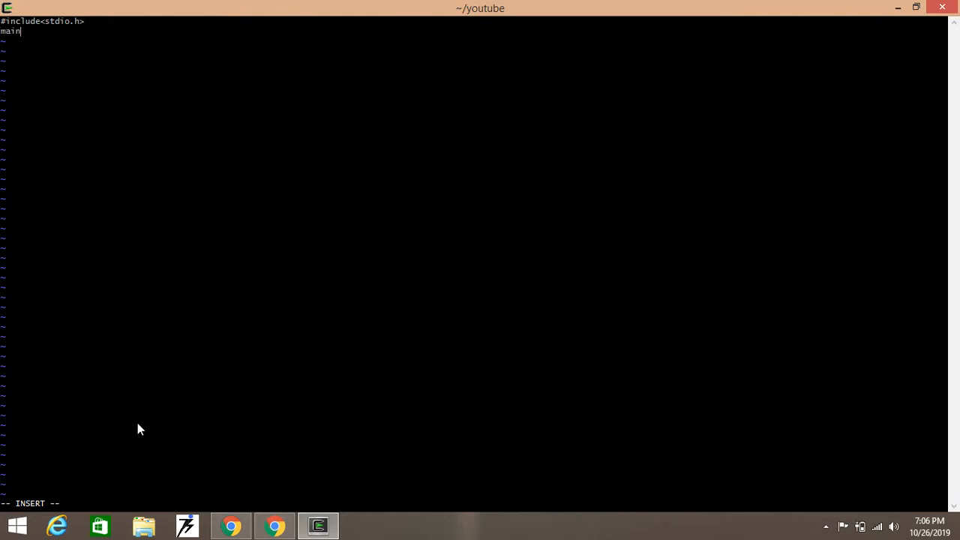
pyautogui.write('()')
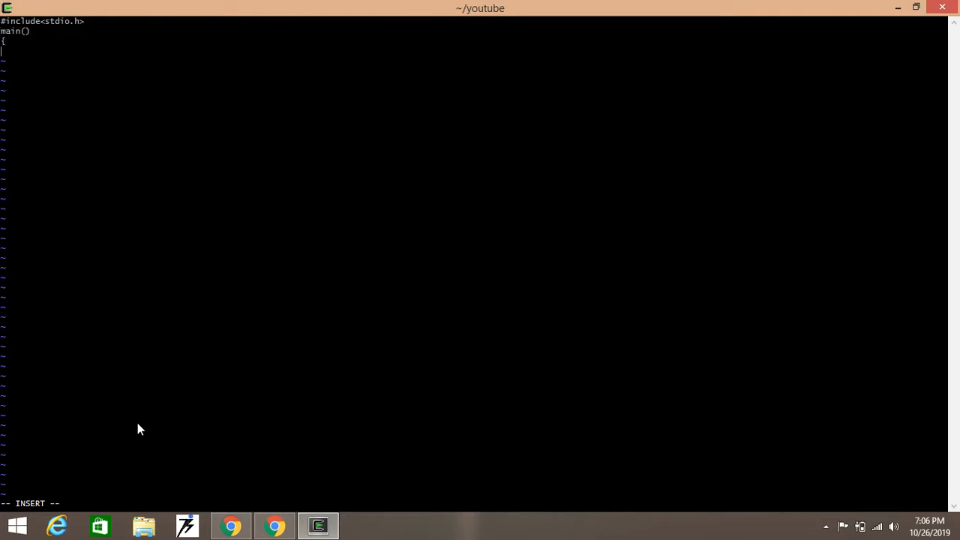
pyautogui.write('}')
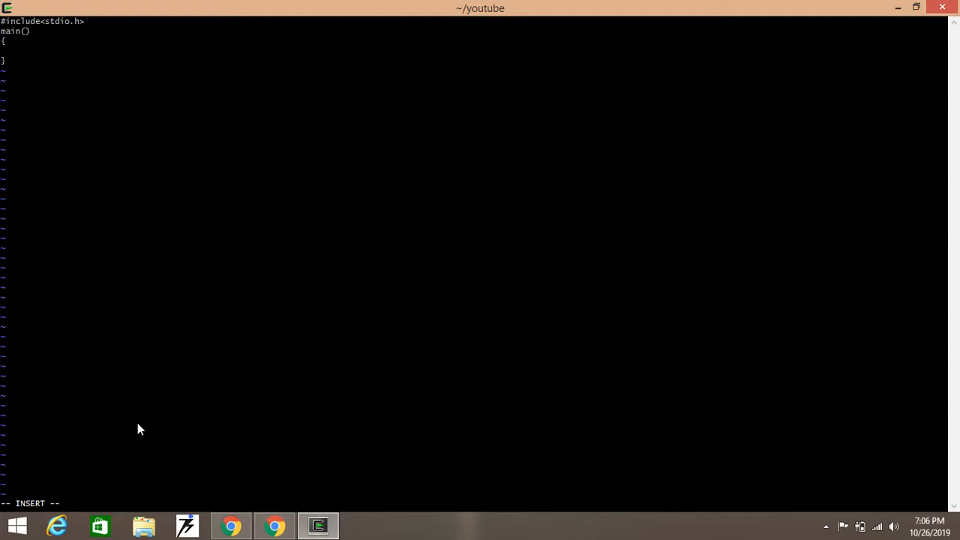
pyautogui.write('printf(')
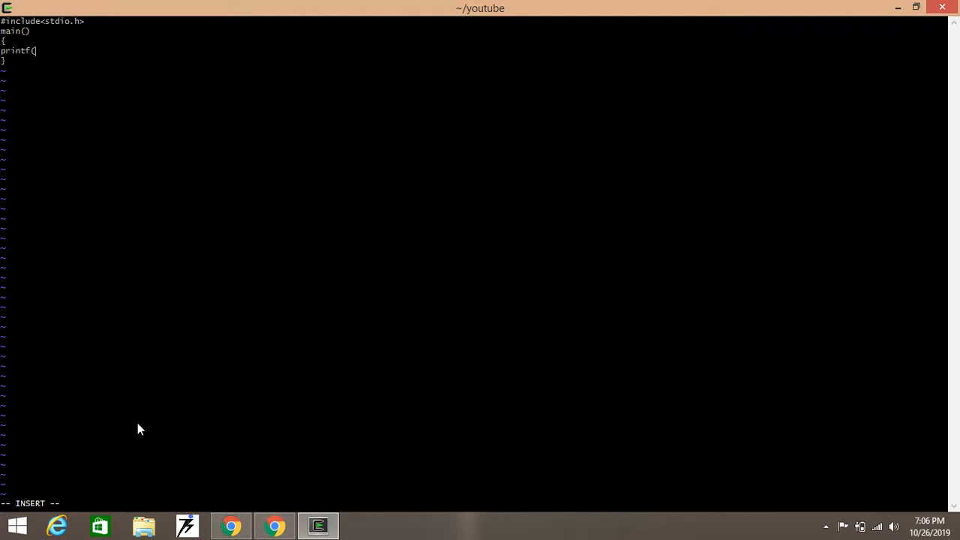
pyautogui.write('"')
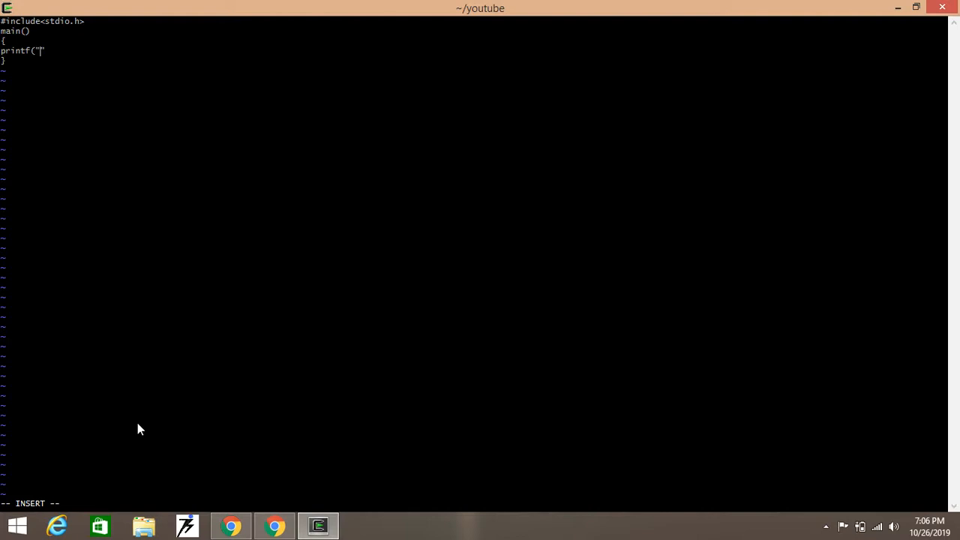
pyautogui.write('hello')
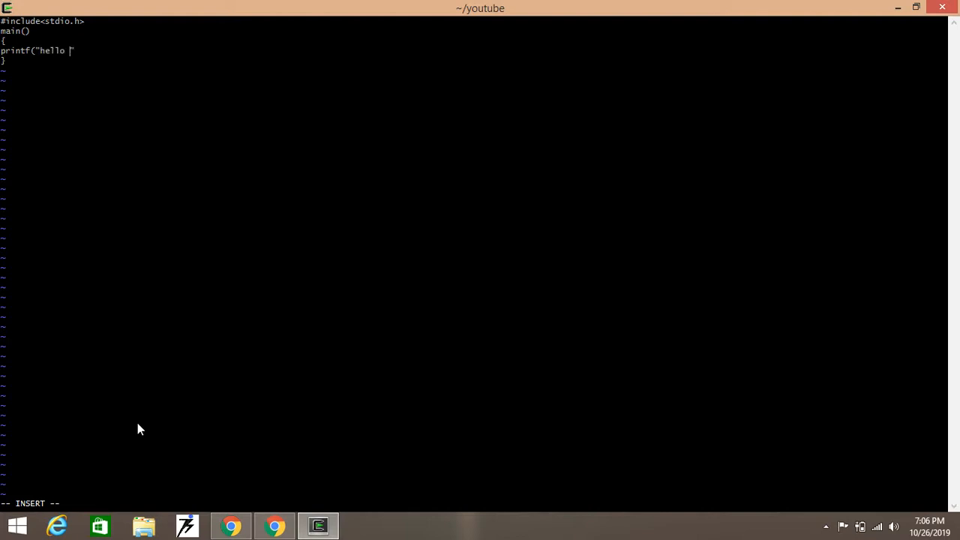
pyautogui.write('youtube')
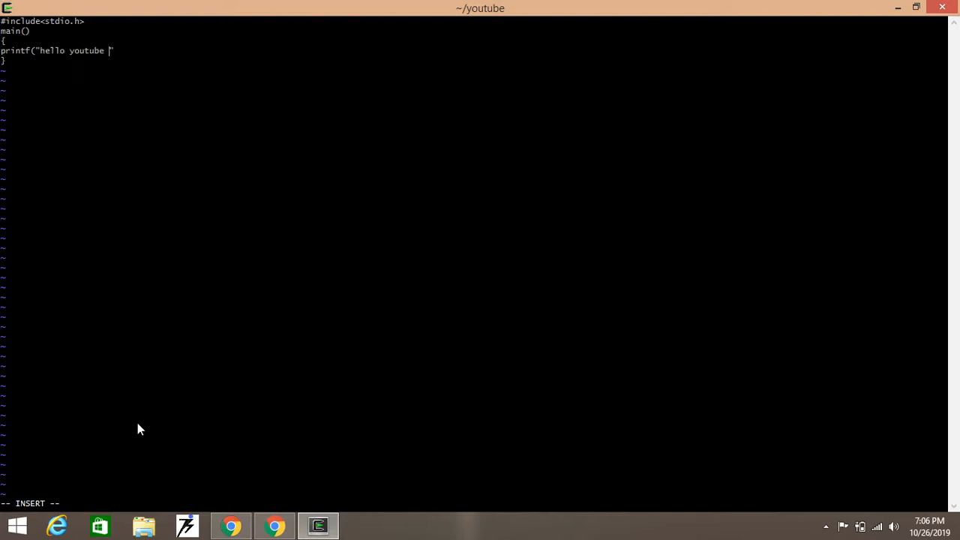
pyautogui.write('viewers')
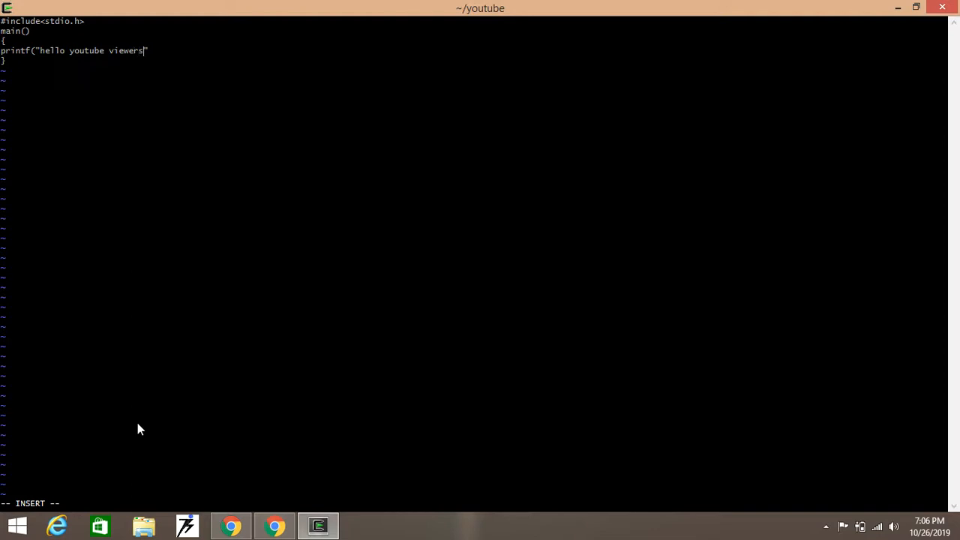
pyautogui.write('\\n')
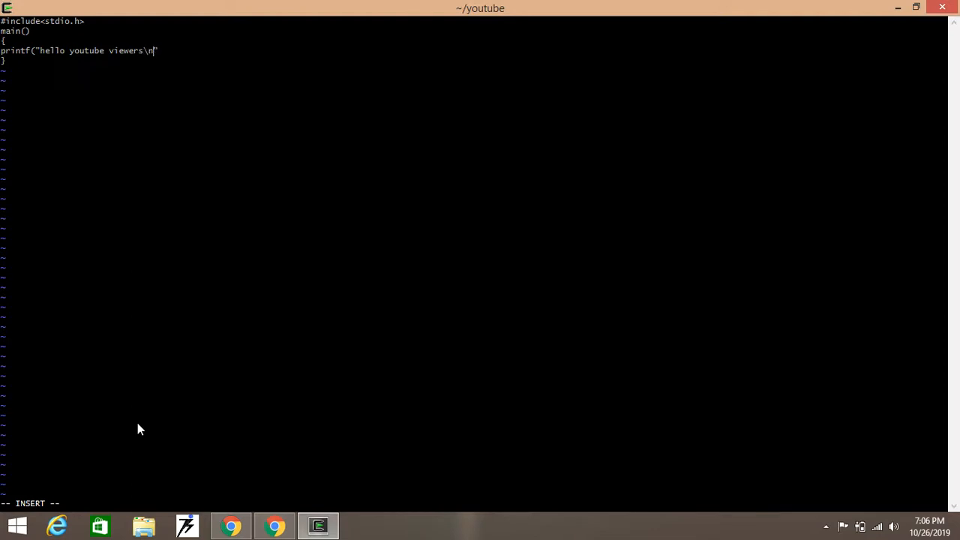
pyautogui.write(')')
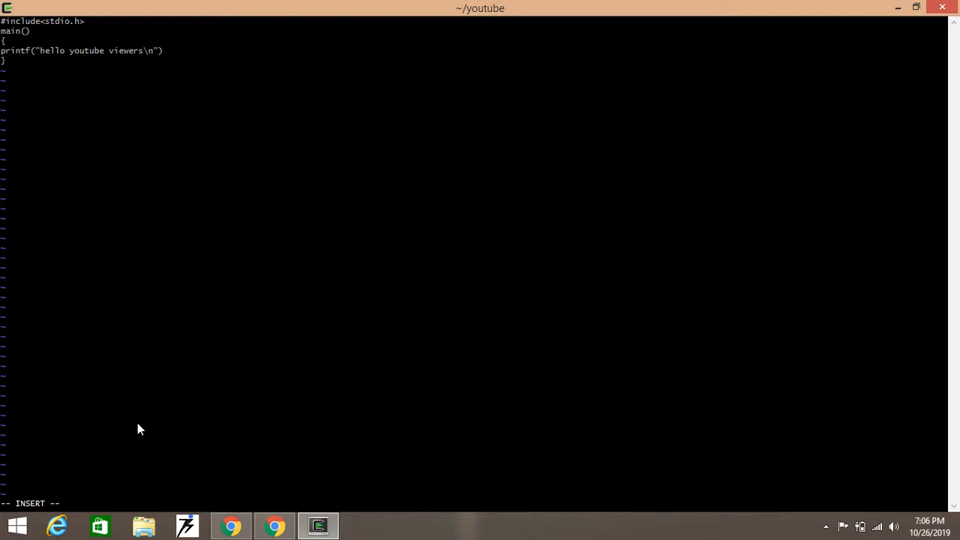
pyautogui.write(';')
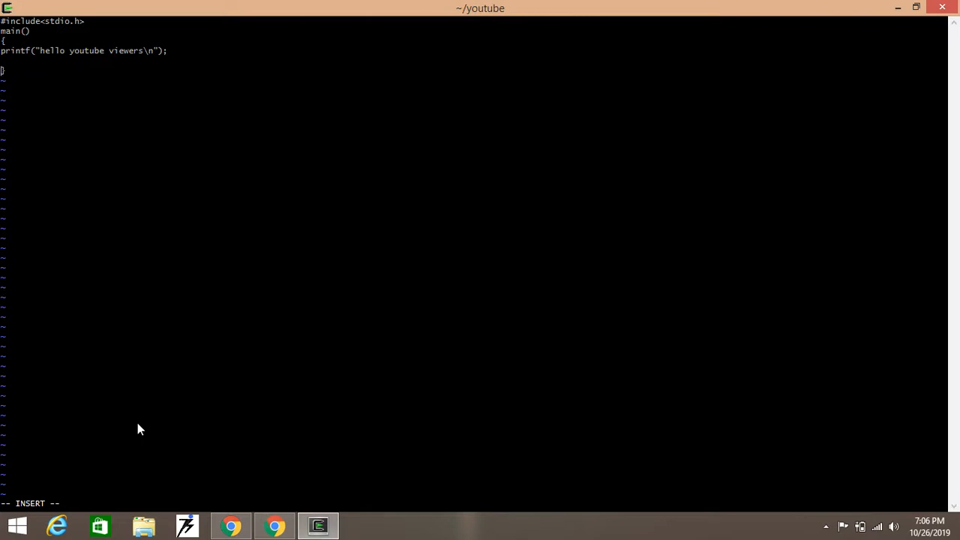
pyautogui.press('Escape')
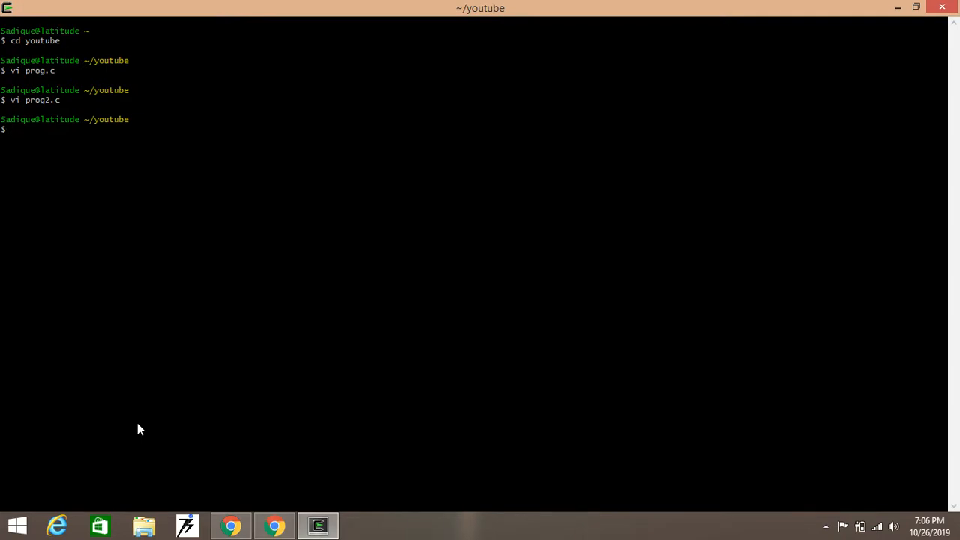
# - Compile prog2.c with gcc using the -w flag
pyautogui.write('vi prog2.c')
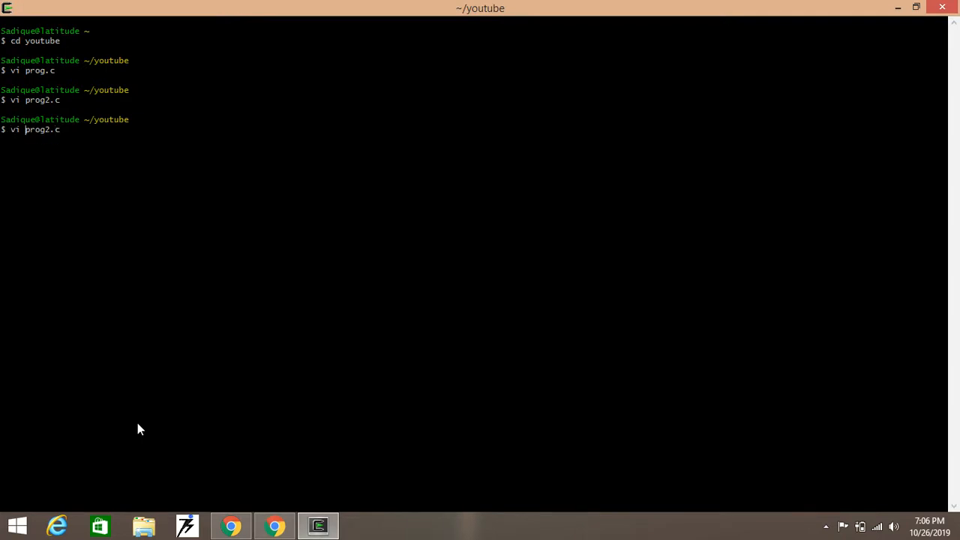
pyautogui.write('gcc')
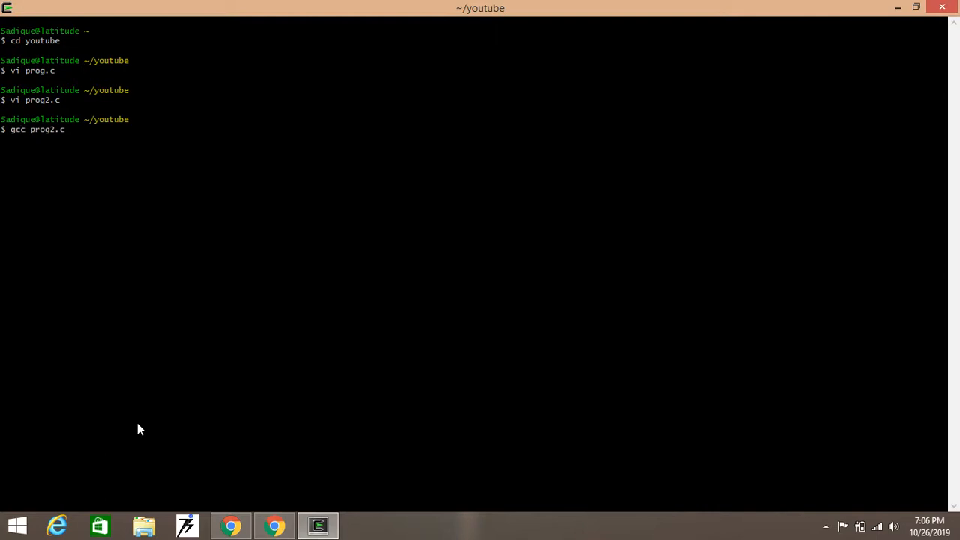
pyautogui.write('-')
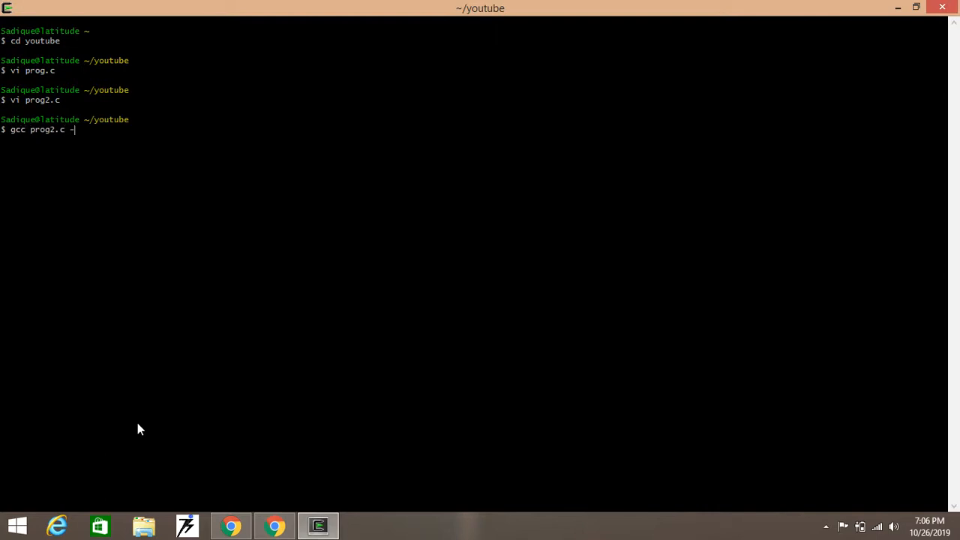
pyautogui.write('w')
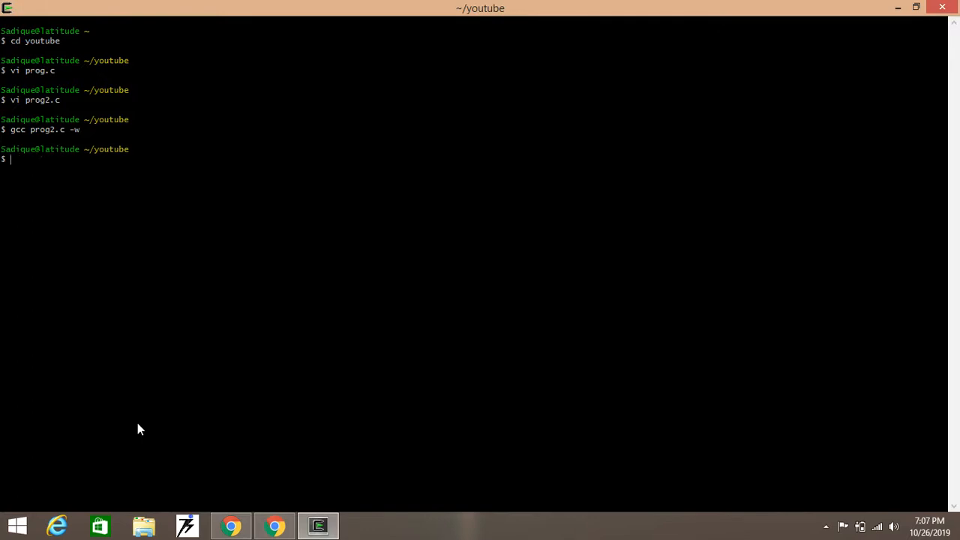
# - Run ./a.exe so it prints hello youtube viewers
pyautogui.write('./')
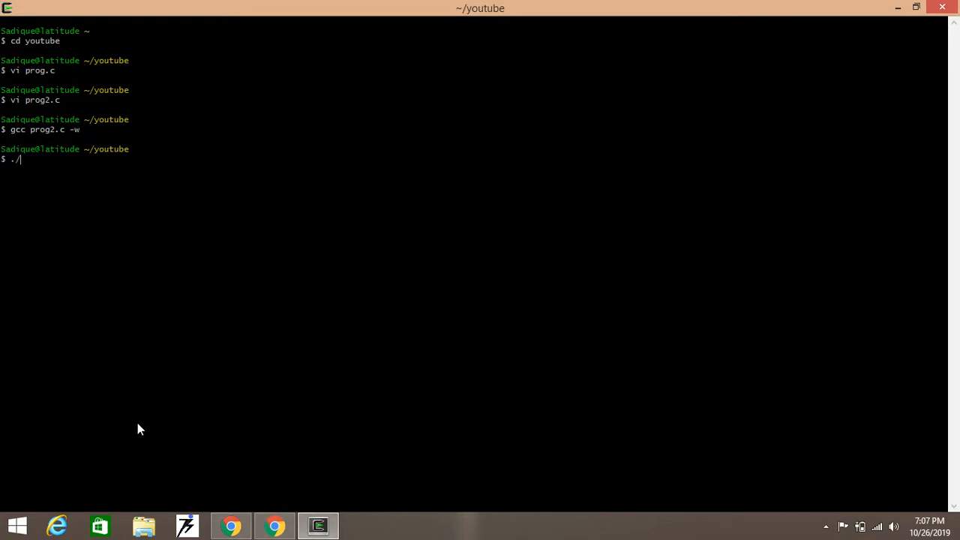
pyautogui.write('a.')
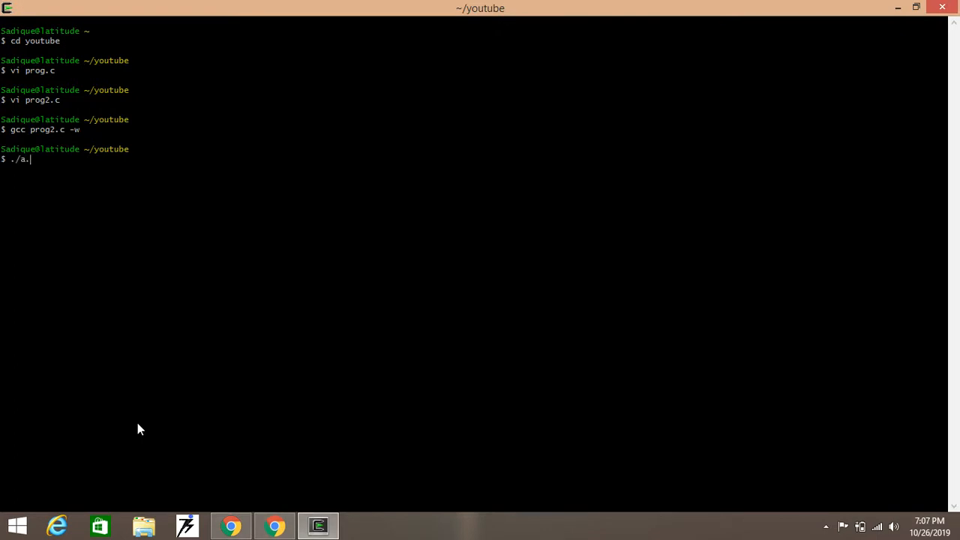
pyautogui.write('exe')
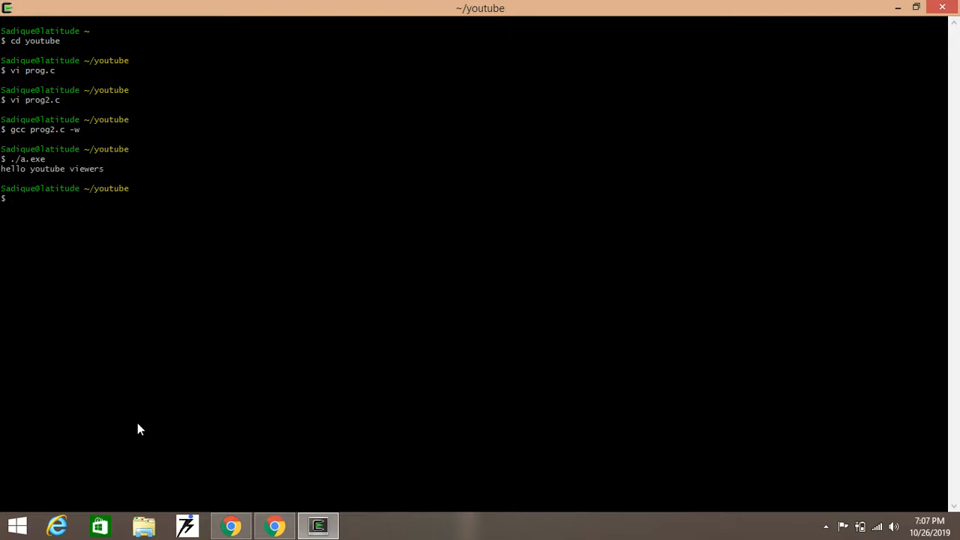
pyautogui.moveTo(108, 176)
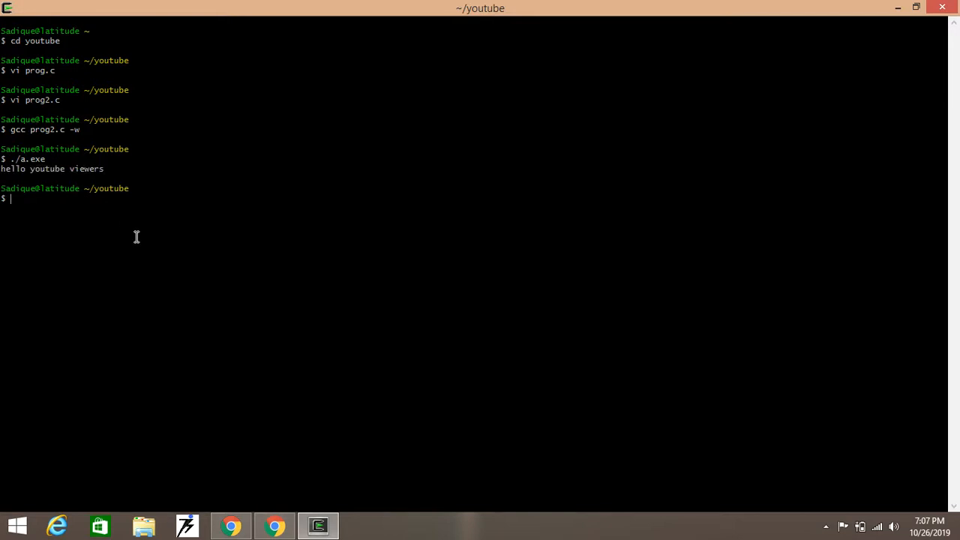
pyautogui.moveTo(633, 9)
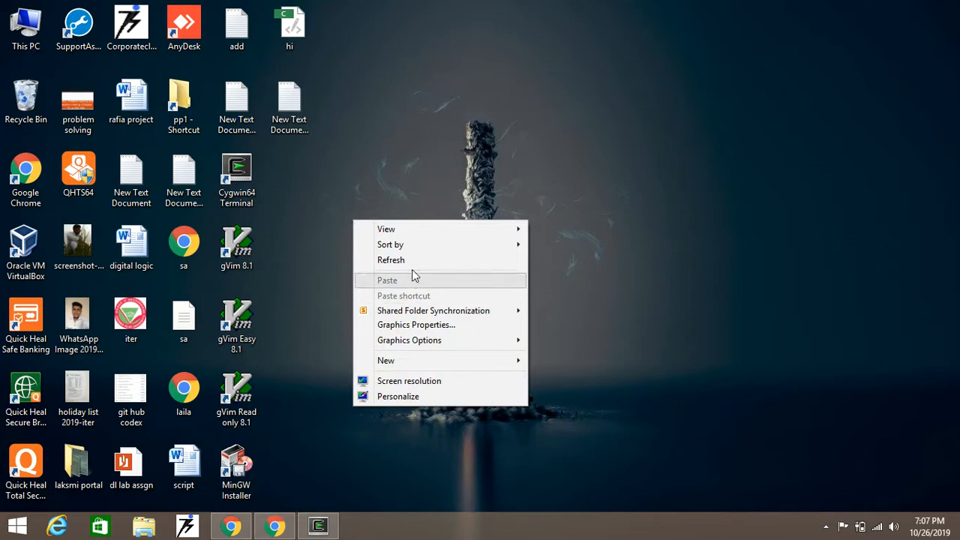
pyautogui.moveTo(385, 360)
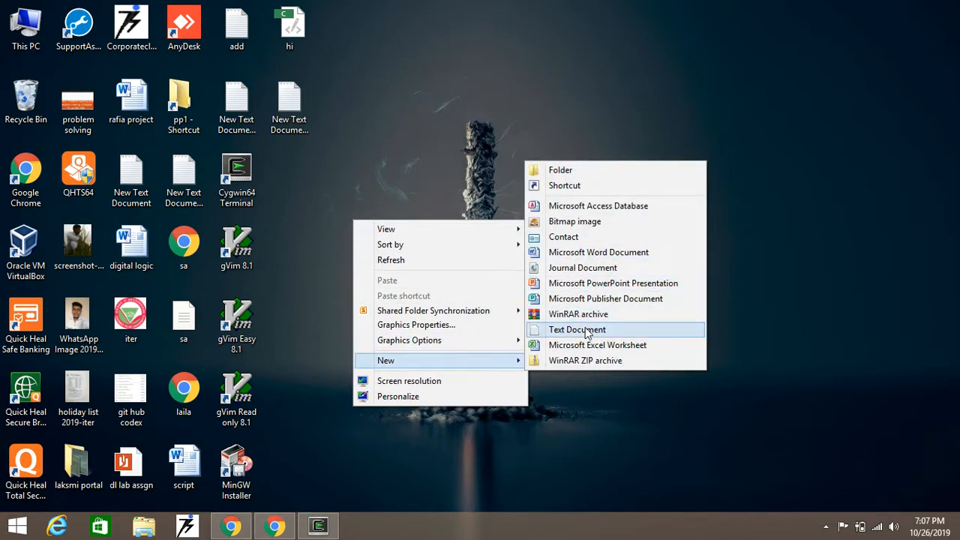
# - Create a new text document on the desktop and open it in Notepad
pyautogui.click(576, 330)
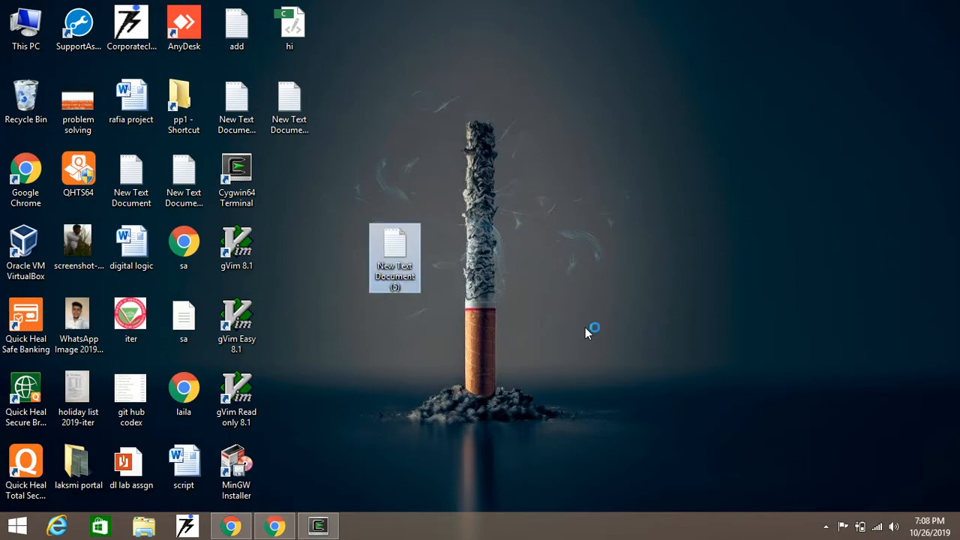
pyautogui.doubleClick(394, 259)
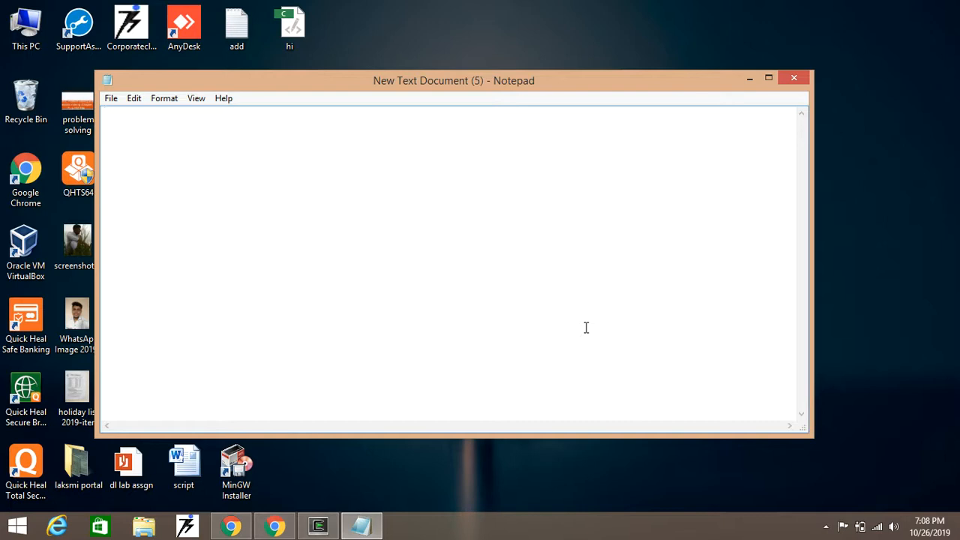
# - Note the vi fix sequence esc+colon(:)set_nocp+enter in the document
pyautogui.write('esc')
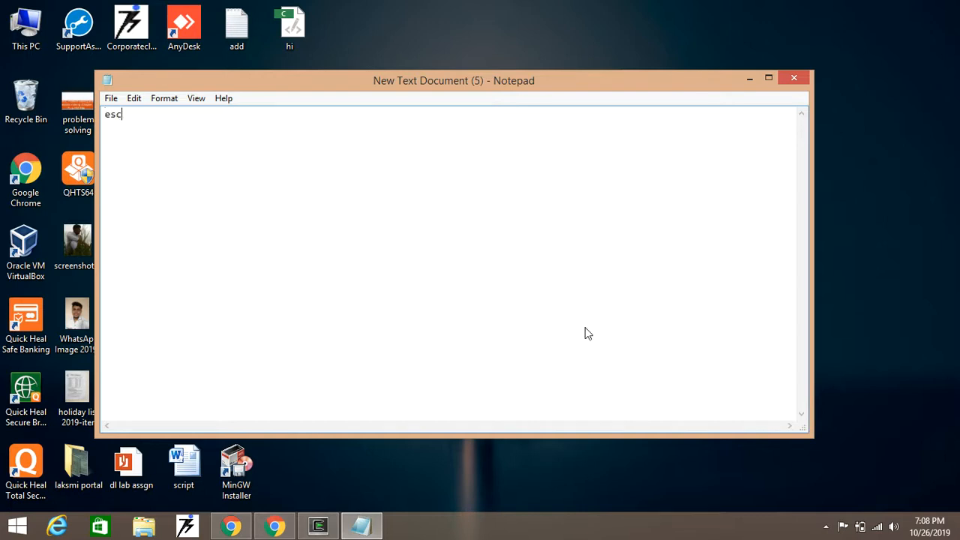
pyautogui.write('+')
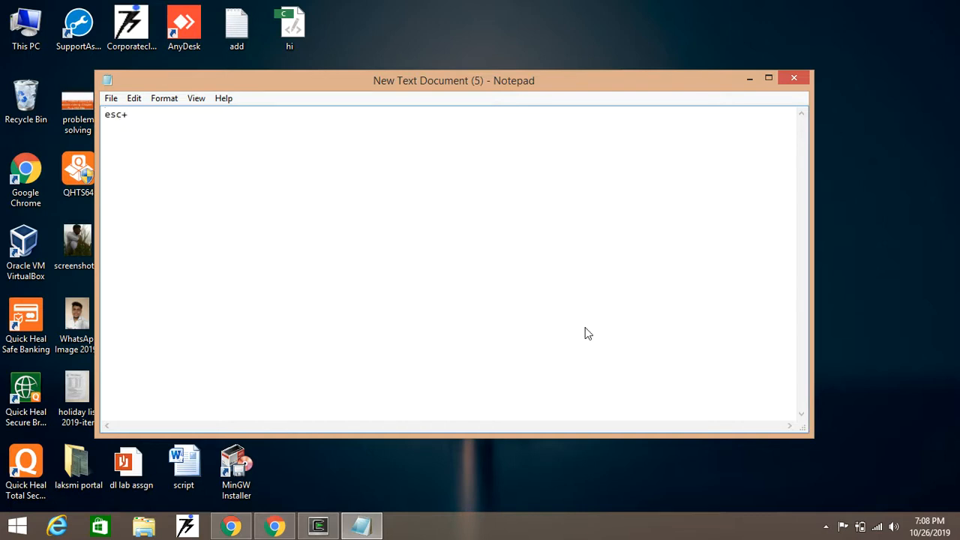
pyautogui.write('c')
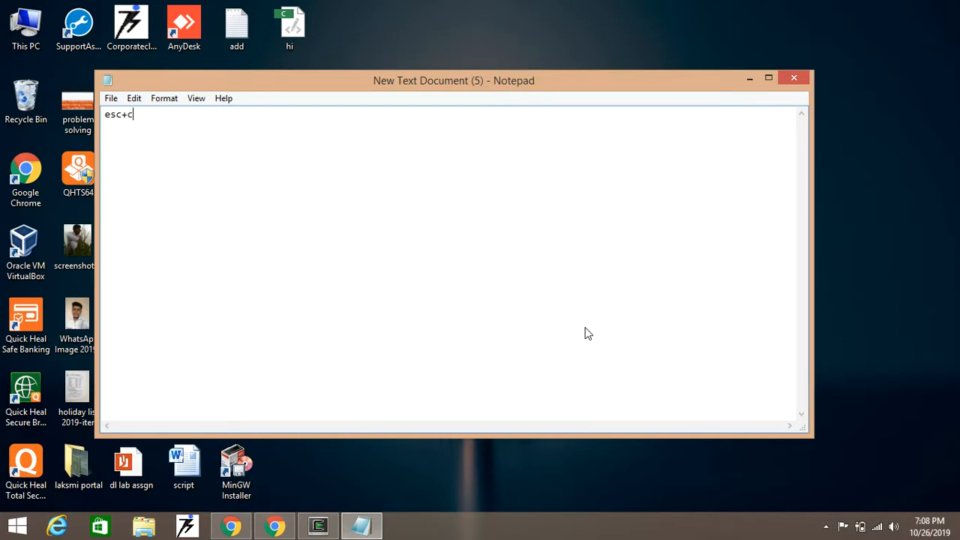
pyautogui.write('olon')
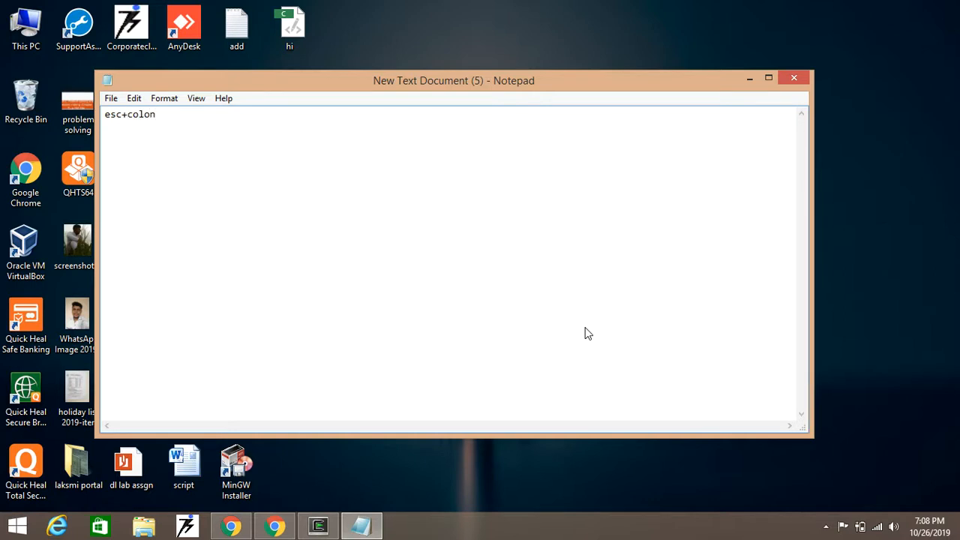
pyautogui.write('()')
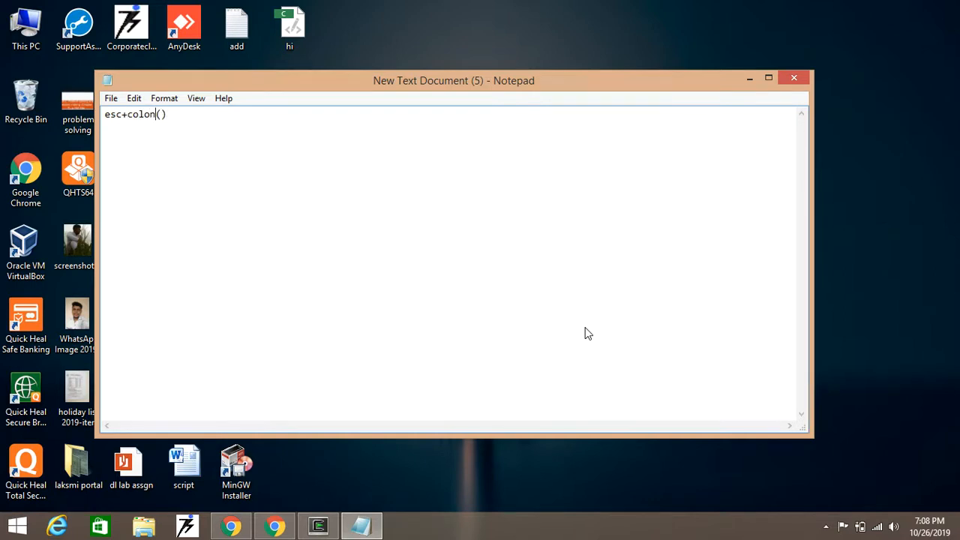
pyautogui.write(':')
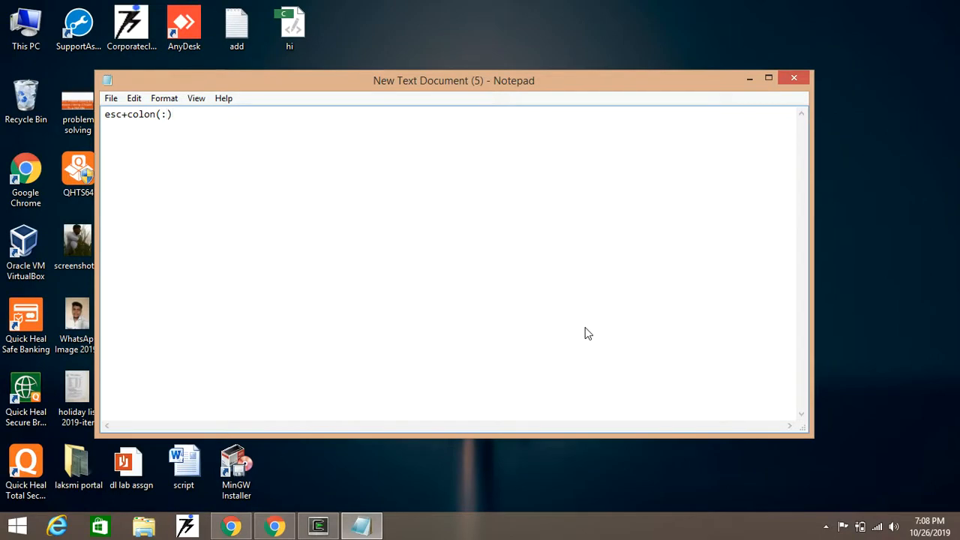
pyautogui.write('set')
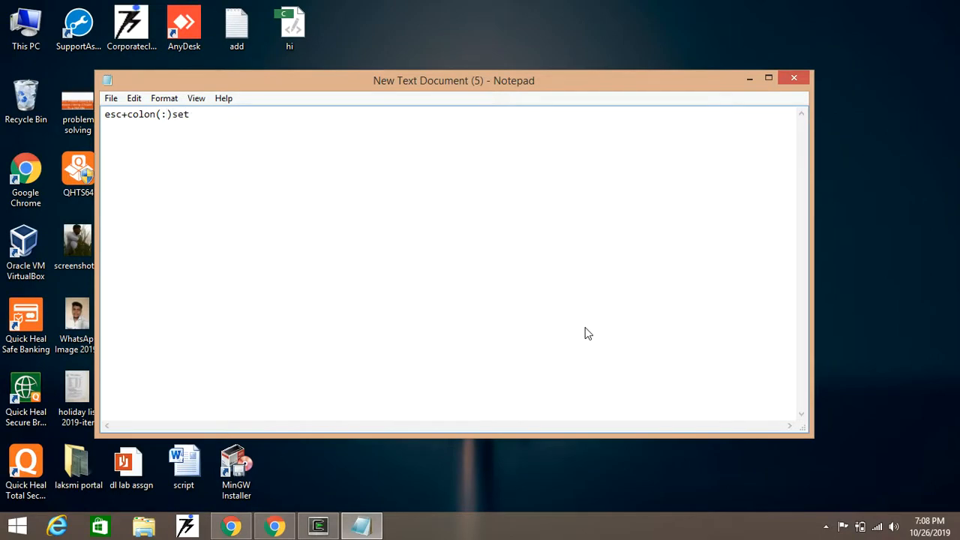
pyautogui.write('_noc')
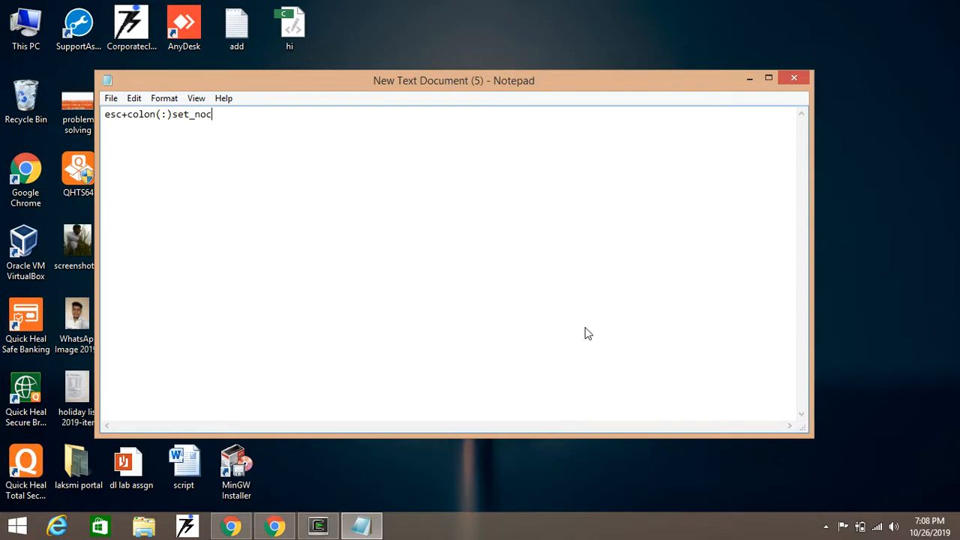
pyautogui.write('p+e')
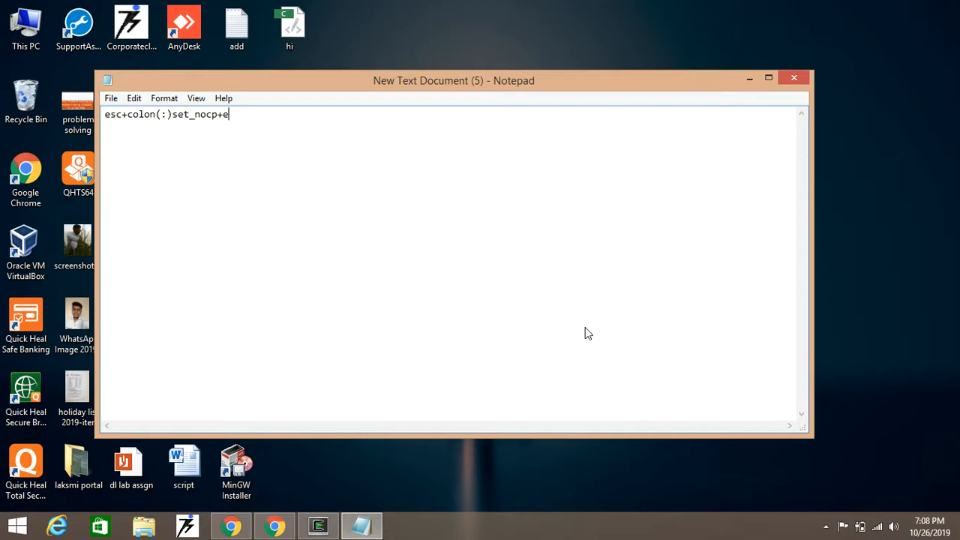
pyautogui.write('nter')
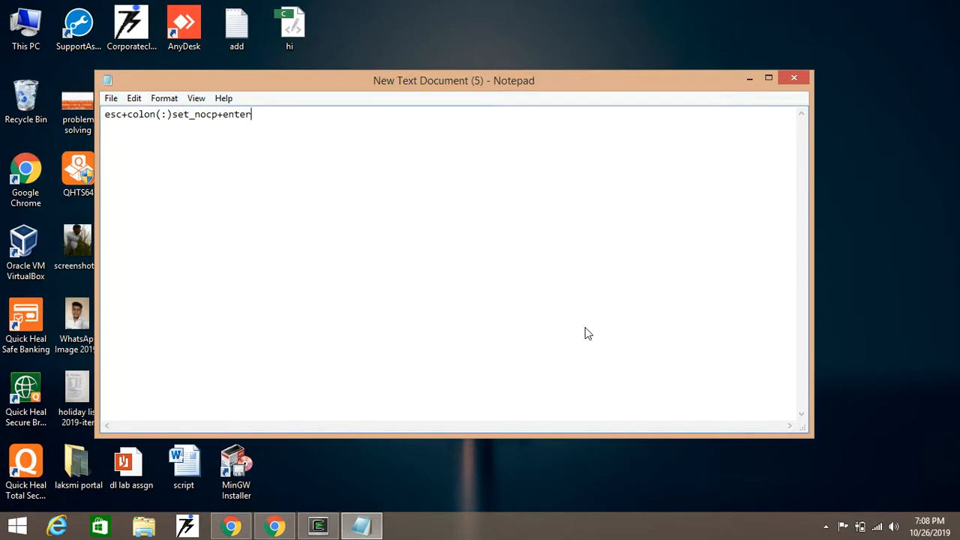
pyautogui.moveTo(721, 316)
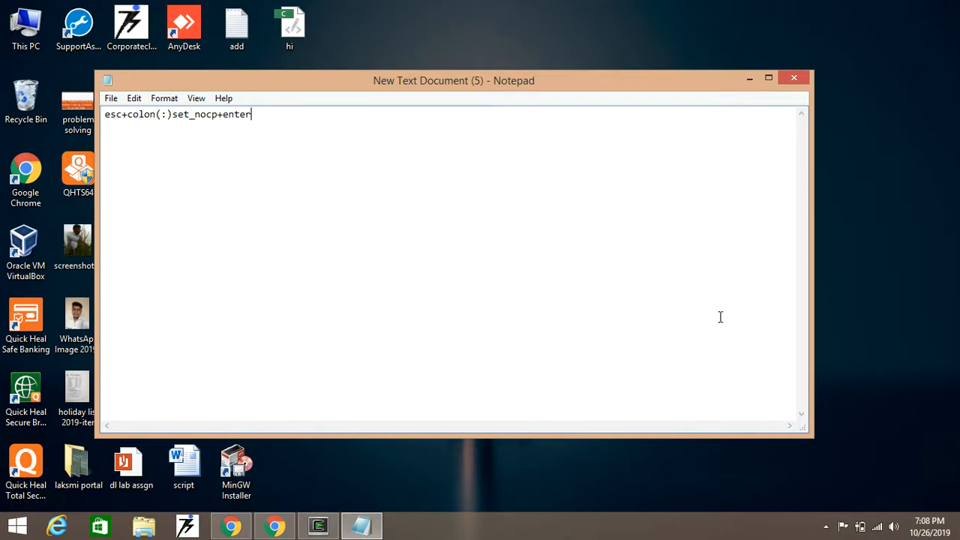